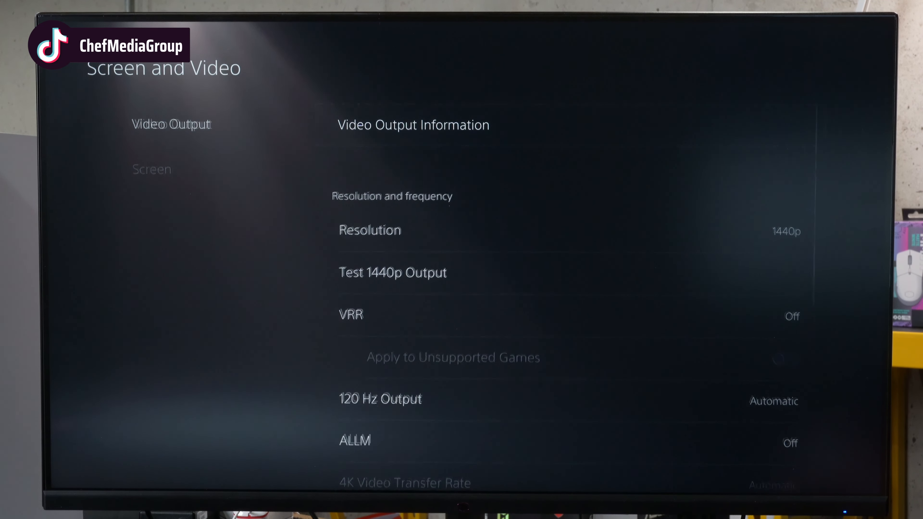
Step: View Video Output Information confirming 2560×1440 at 60 Hz, RGB HDR, HDCP 1.4 with VRR unsupported
left_click(413, 125)
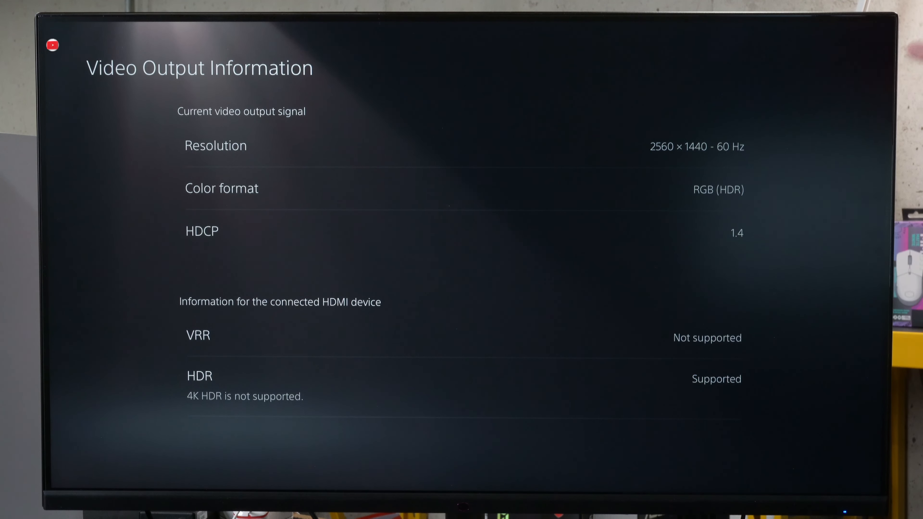